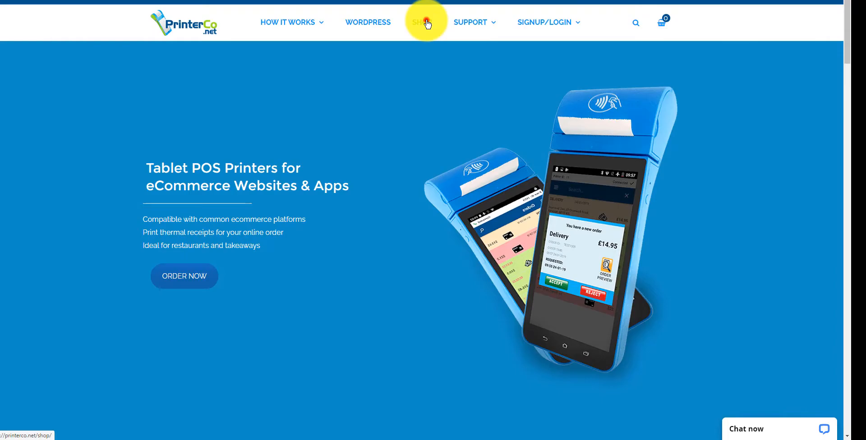
# View the TPS900 product details in the Shop and add it to the cart, getting a login-required notice.
pyautogui.click(425, 22)
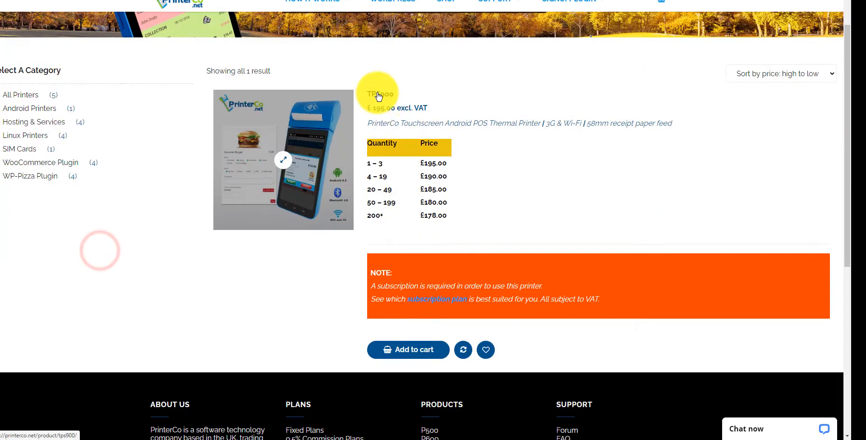
pyautogui.scroll(-3)
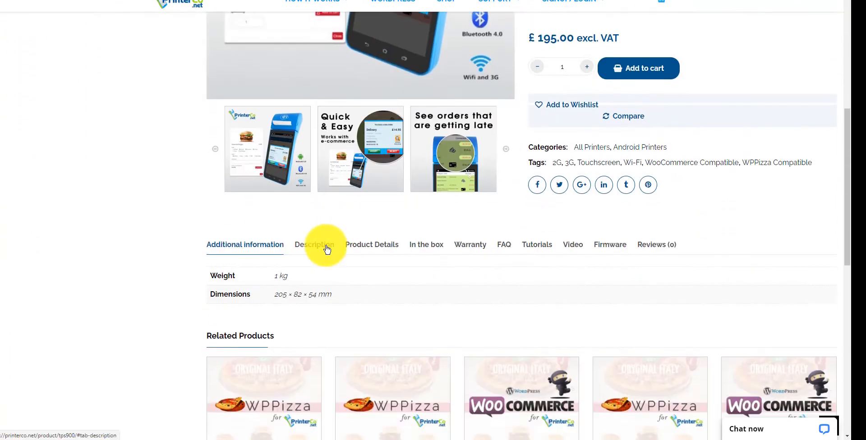
pyautogui.click(371, 244)
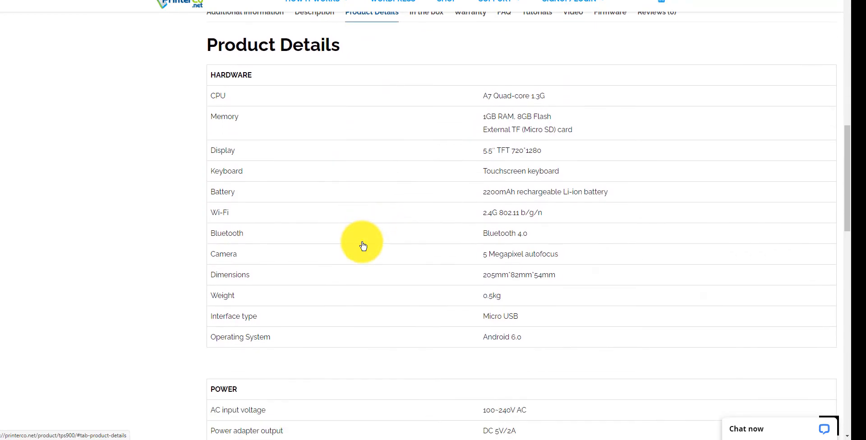
pyautogui.scroll(3)
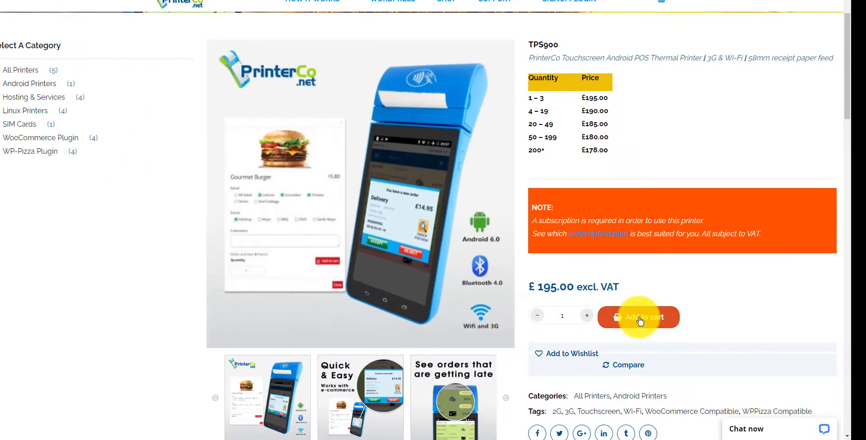
pyautogui.click(638, 317)
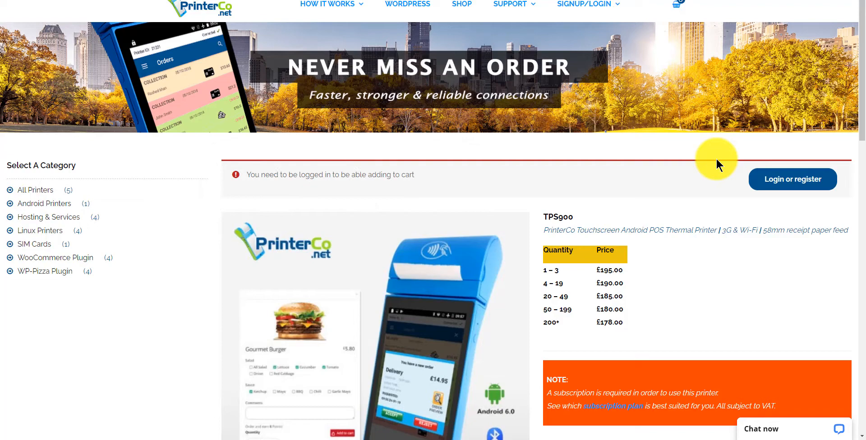
# Register a new account with login 'print', an API password and the Fixed Plan selected.
pyautogui.click(793, 179)
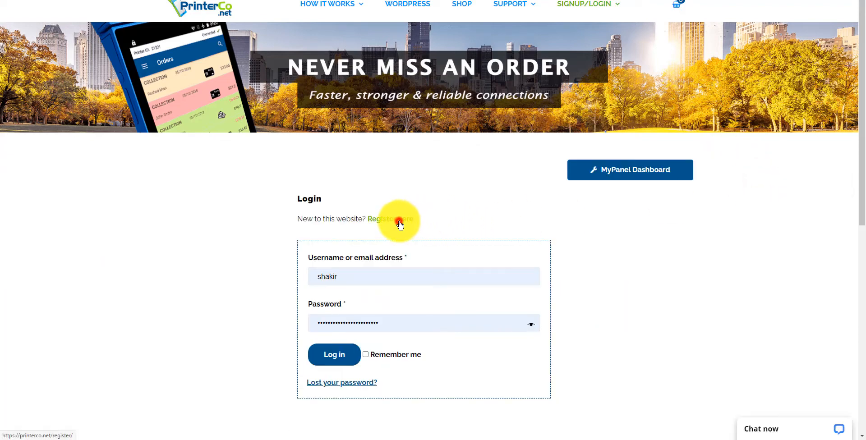
pyautogui.click(400, 224)
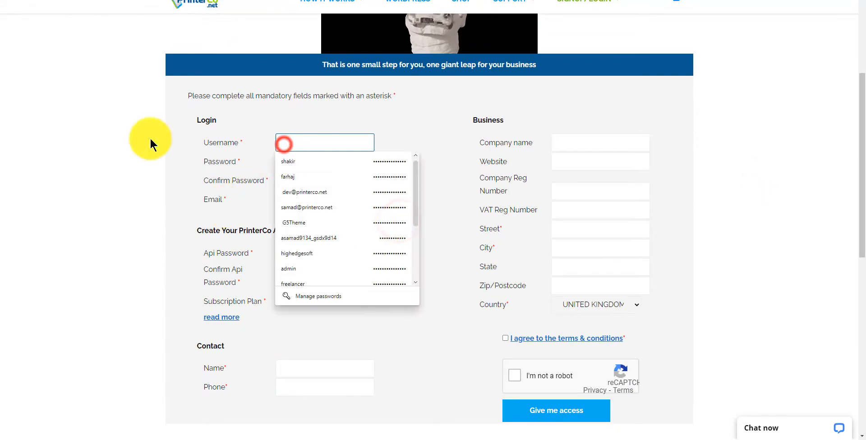
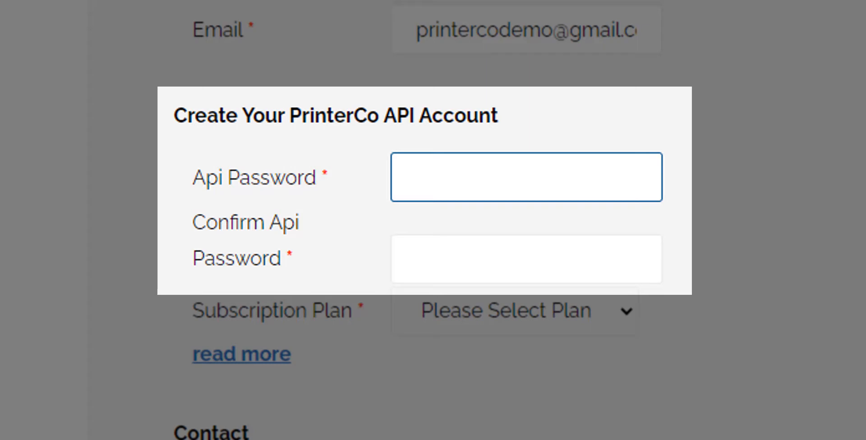
pyautogui.click(525, 177)
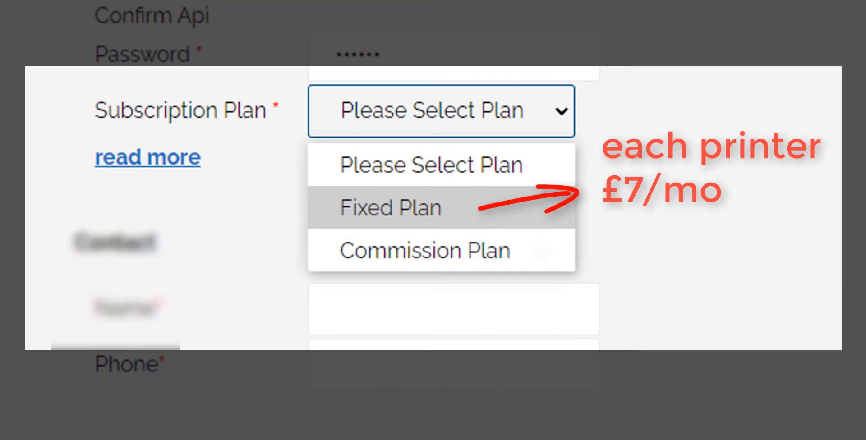
pyautogui.moveTo(424, 250)
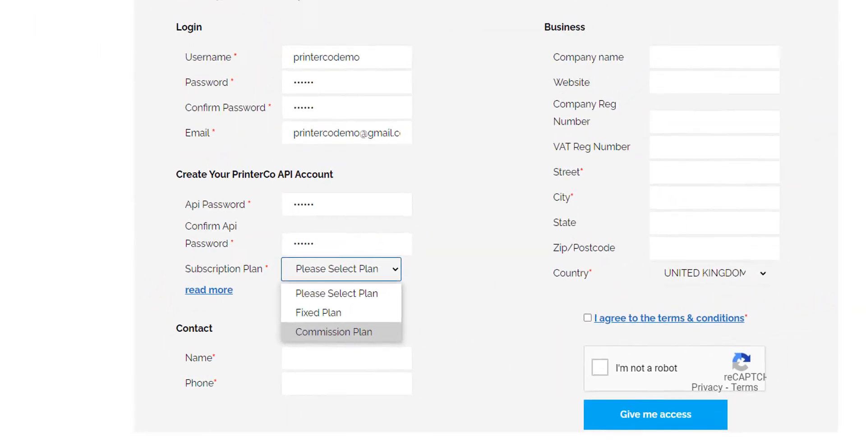
pyautogui.click(319, 313)
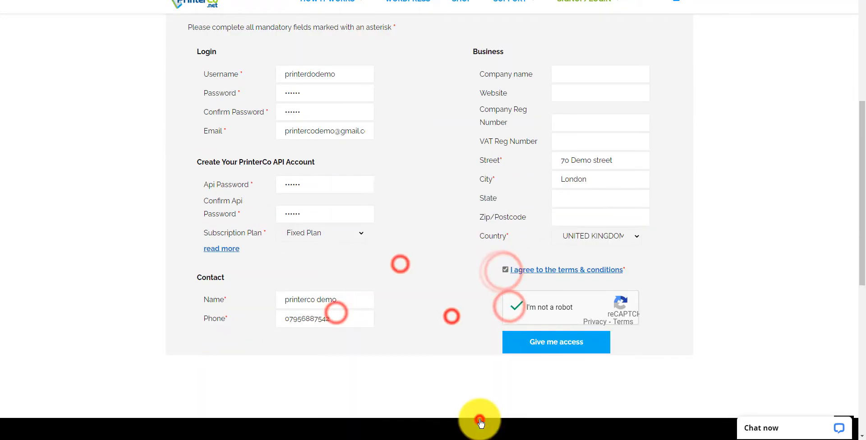
# Submit the registration via Give me access and review the Activate Your Account notice.
pyautogui.click(555, 342)
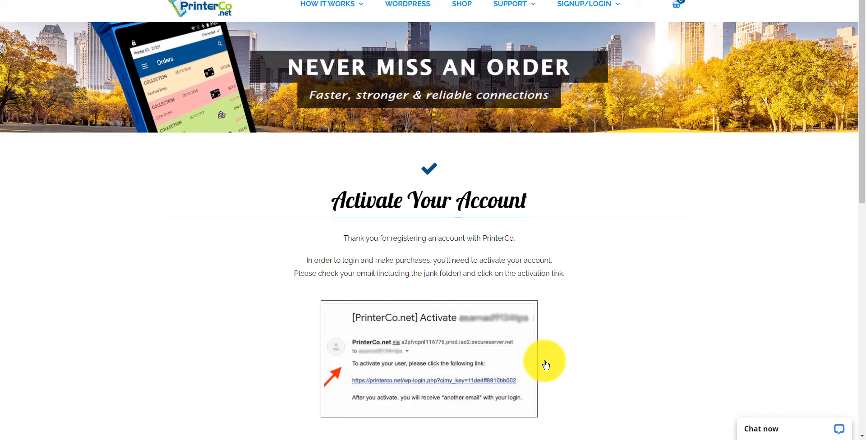
pyautogui.scroll(-3)
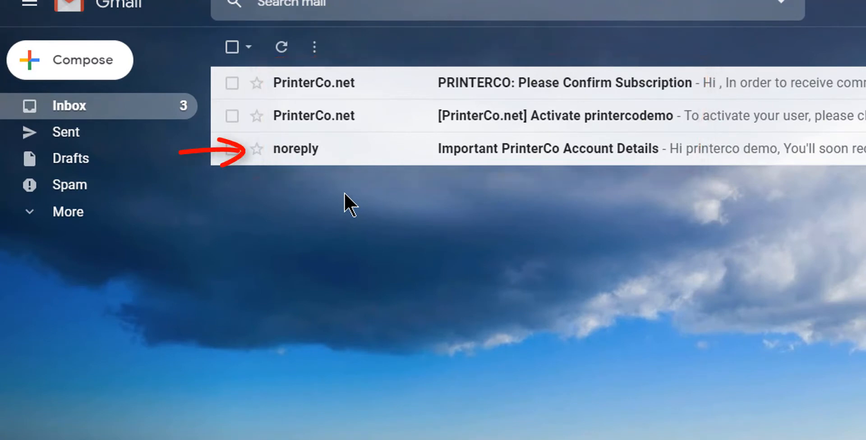
pyautogui.moveTo(414, 156)
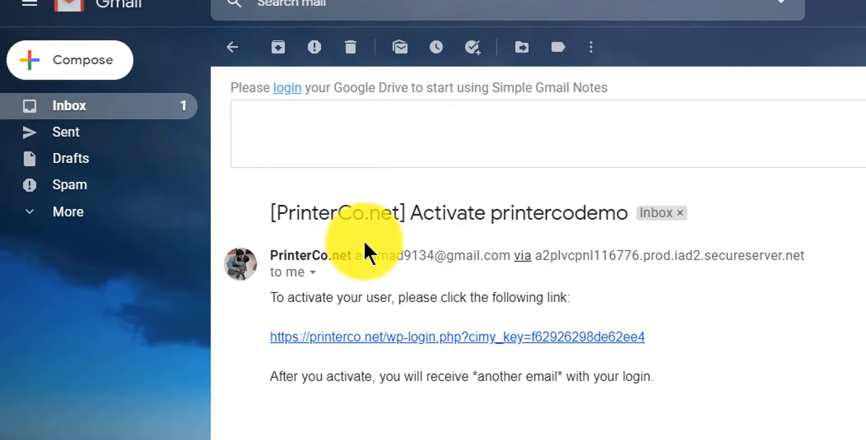
# Follow the emailed activation link, log in to the activated account, and return to the inbox.
pyautogui.click(457, 338)
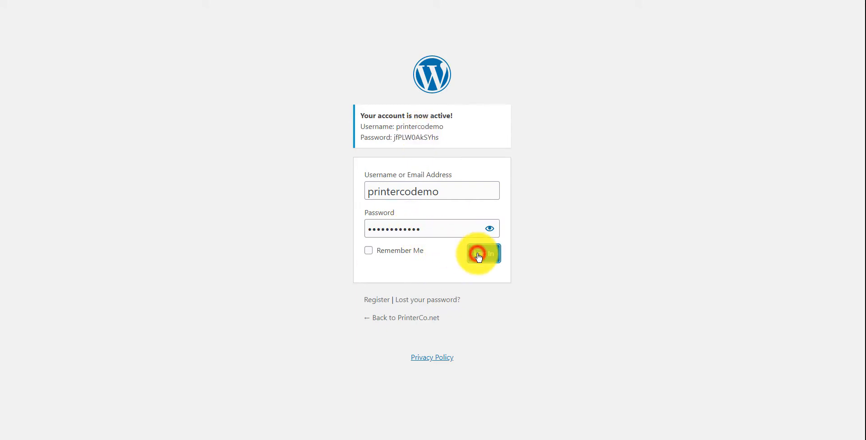
pyautogui.click(482, 254)
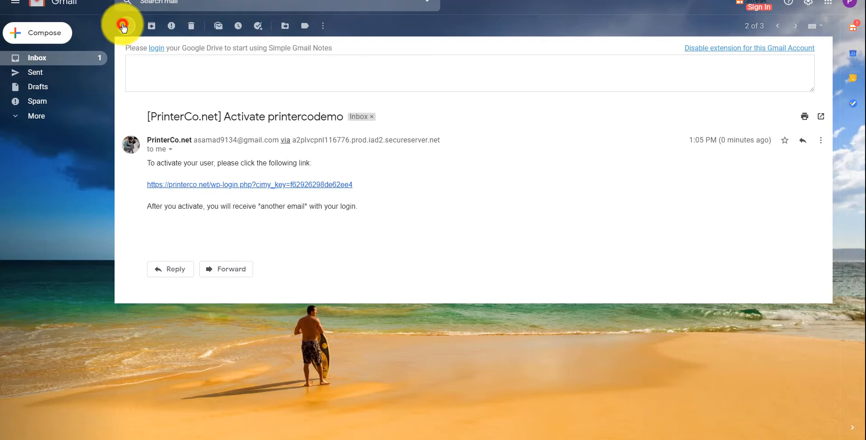
pyautogui.click(123, 27)
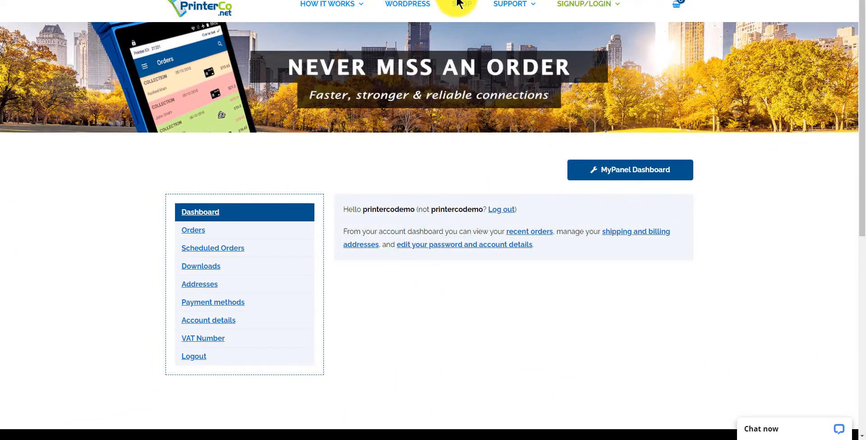
# Add the TPS900 from the Android Printers category to the cart and continue shopping.
pyautogui.click(463, 4)
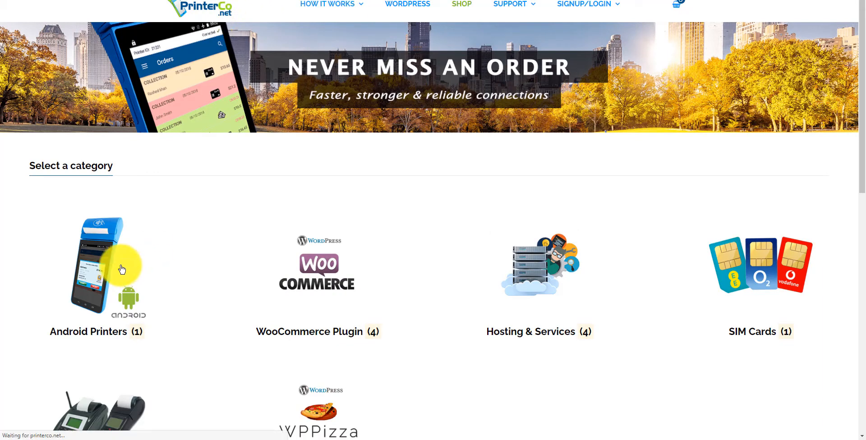
pyautogui.click(122, 269)
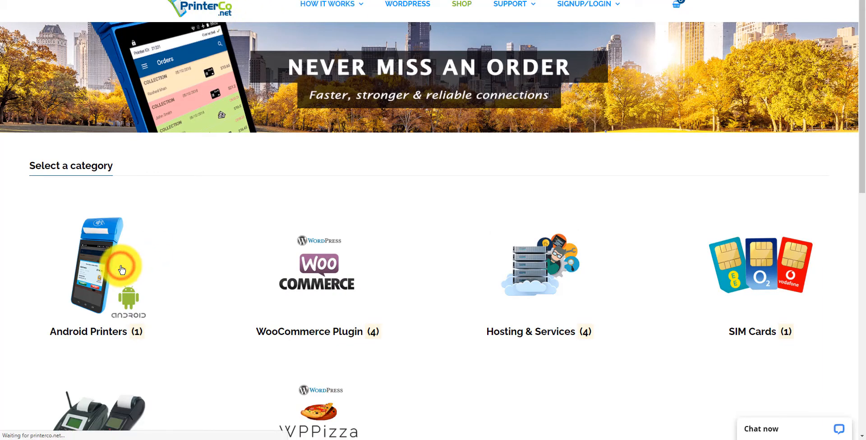
pyautogui.click(105, 267)
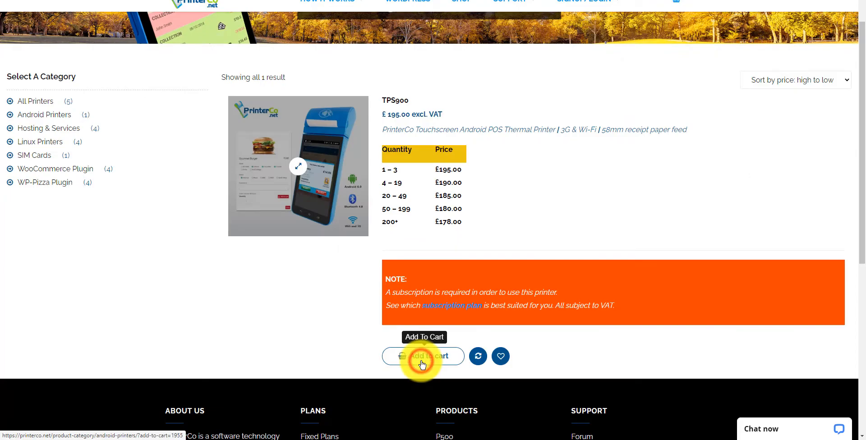
pyautogui.click(424, 356)
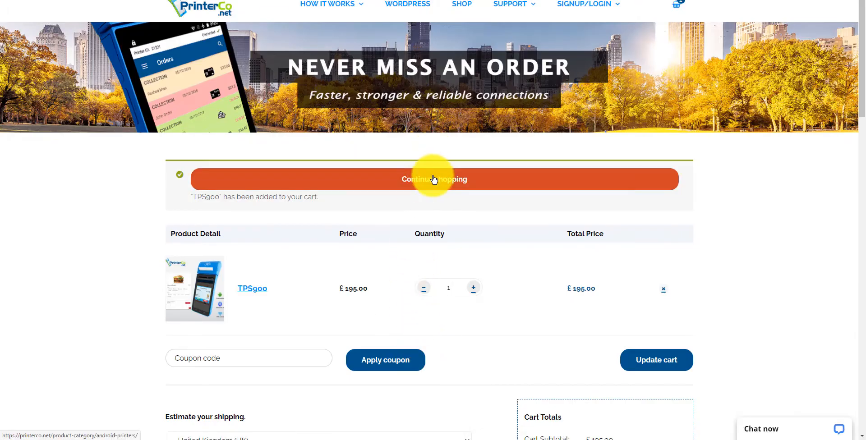
pyautogui.click(435, 178)
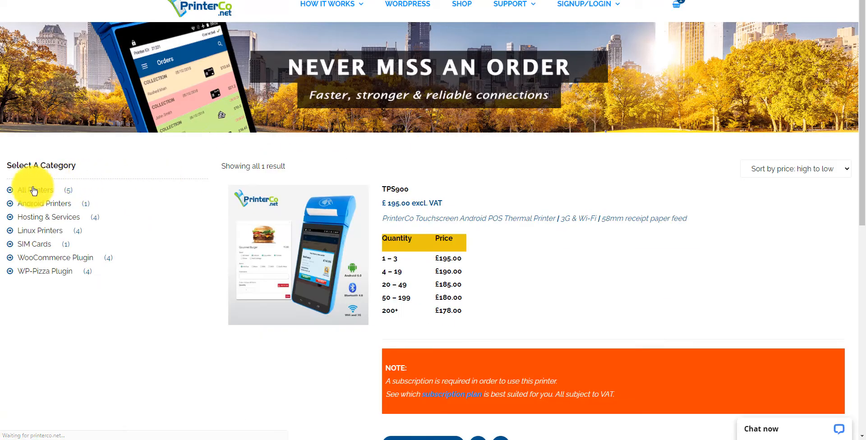
pyautogui.moveTo(59, 263)
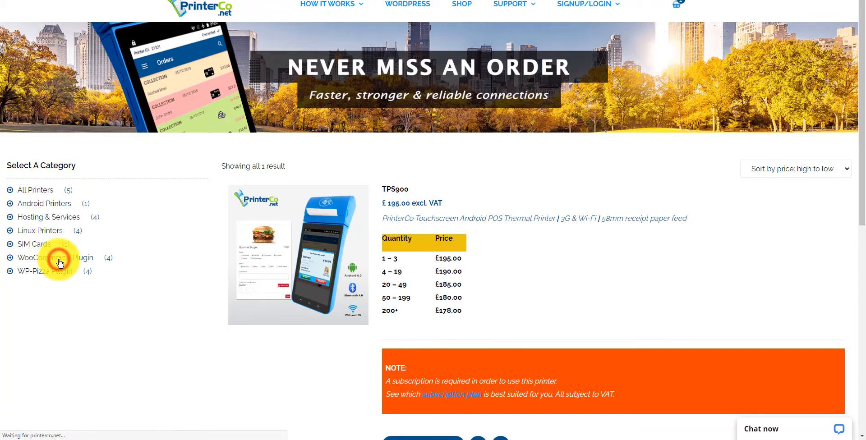
# Add the 1-site WooCommerce Plugin to the cart.
pyautogui.click(60, 257)
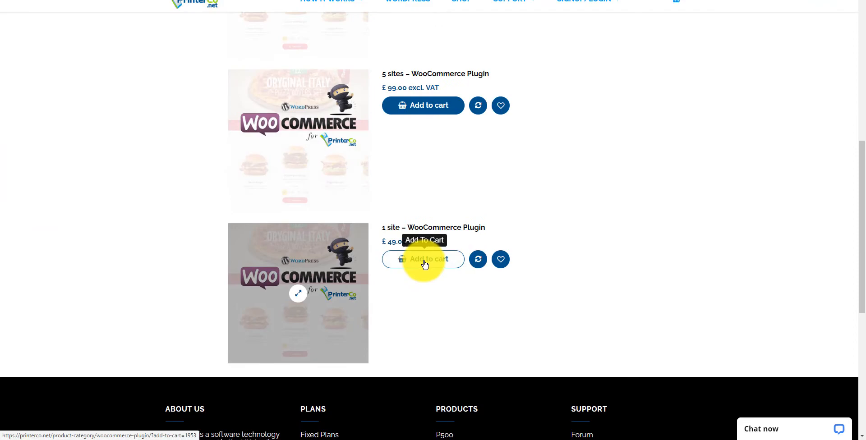
pyautogui.click(423, 259)
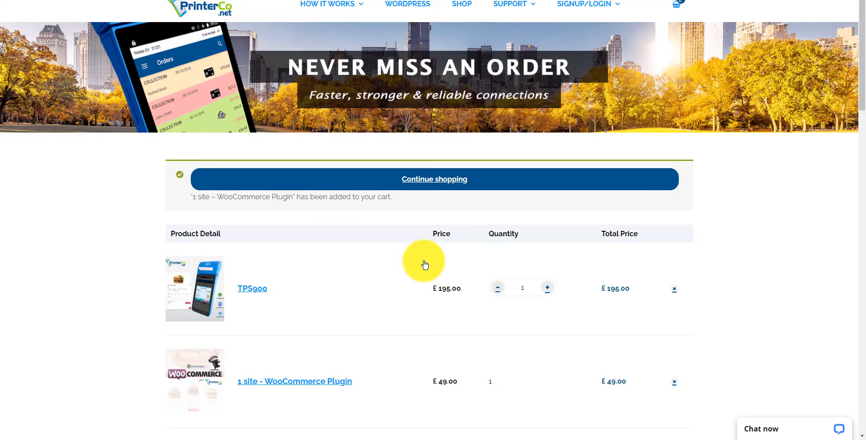
# Apply the FREEPLUGIN coupon, enter LONDON as town, and choose Bank Transfer for the £239.46 order.
pyautogui.scroll(-3)
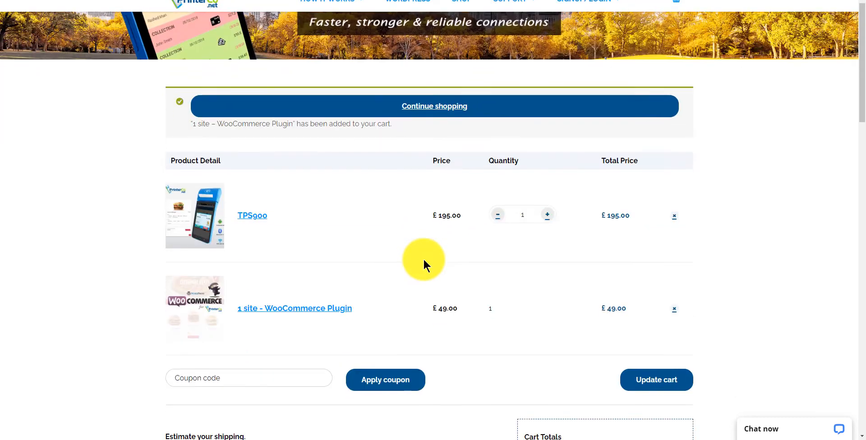
pyautogui.scroll(-3)
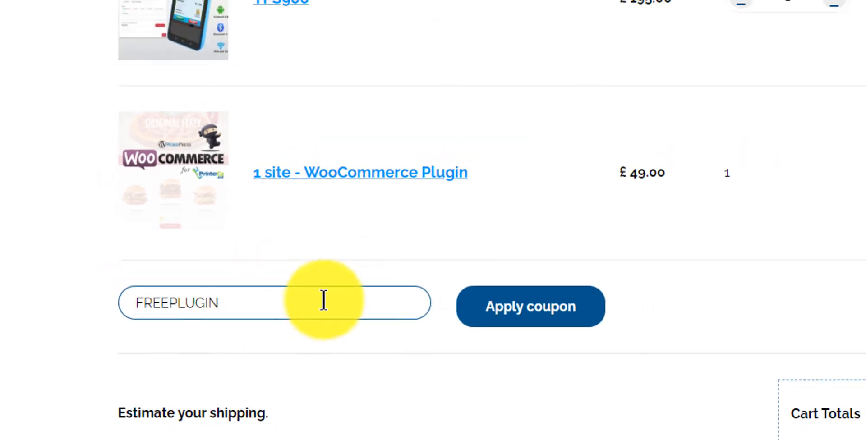
pyautogui.click(385, 346)
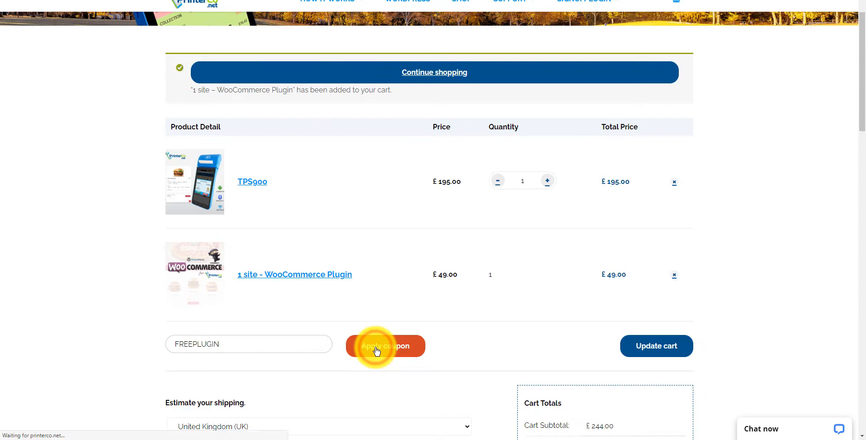
pyautogui.click(385, 346)
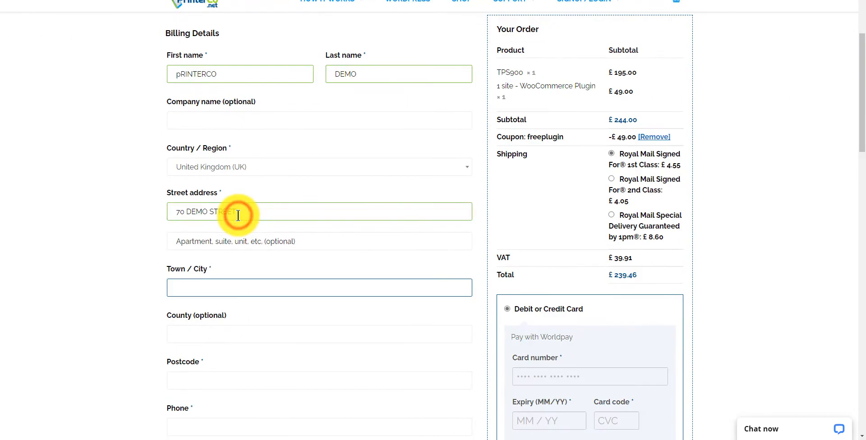
pyautogui.write('LONDON')
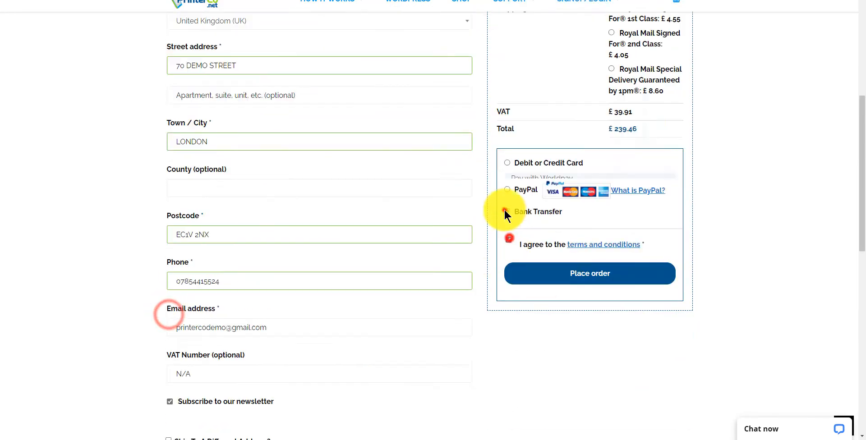
pyautogui.click(589, 273)
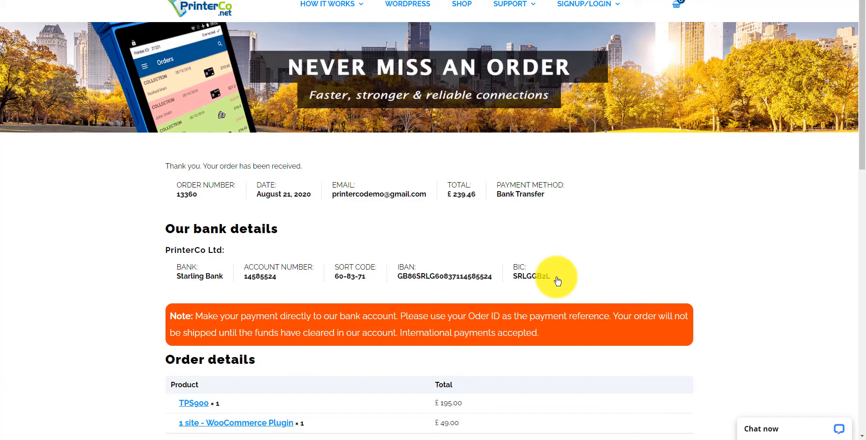
# Download the WooCommerce Plugin zip from My Account > Downloads and go to the MyPanel Dashboard.
pyautogui.click(584, 5)
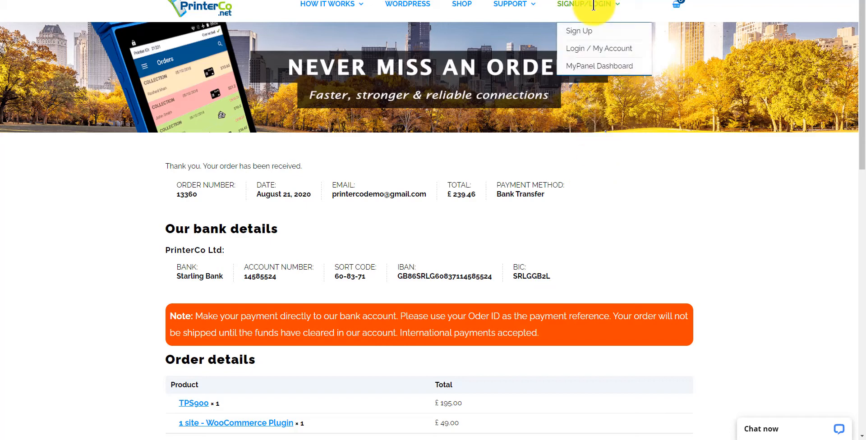
pyautogui.click(598, 49)
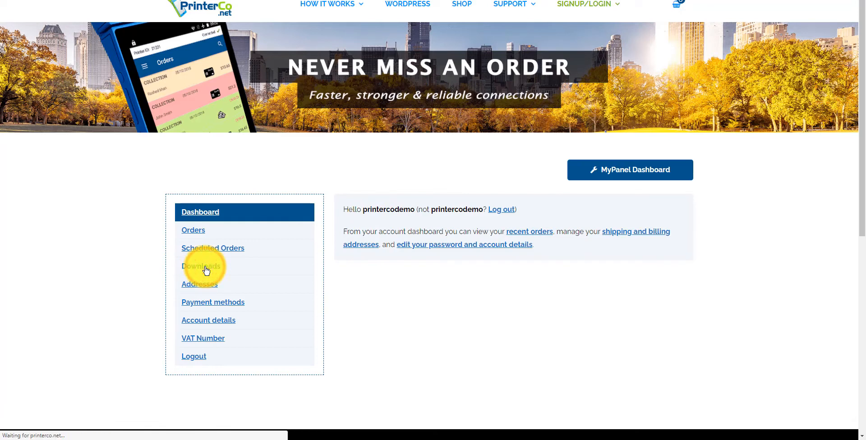
pyautogui.click(200, 266)
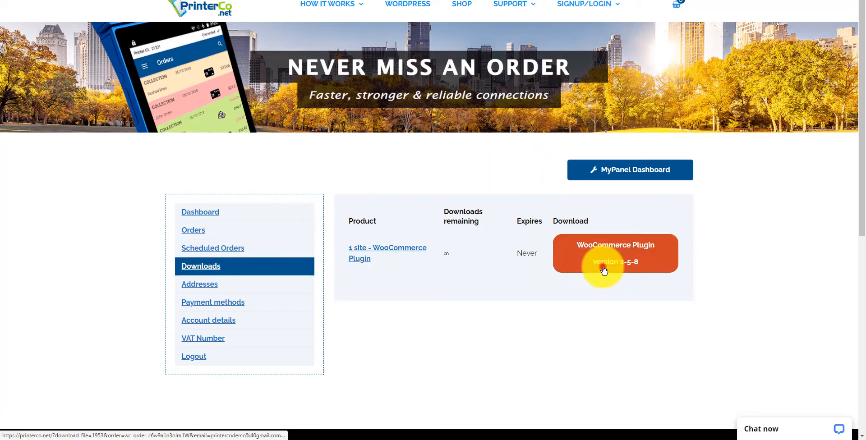
pyautogui.click(615, 253)
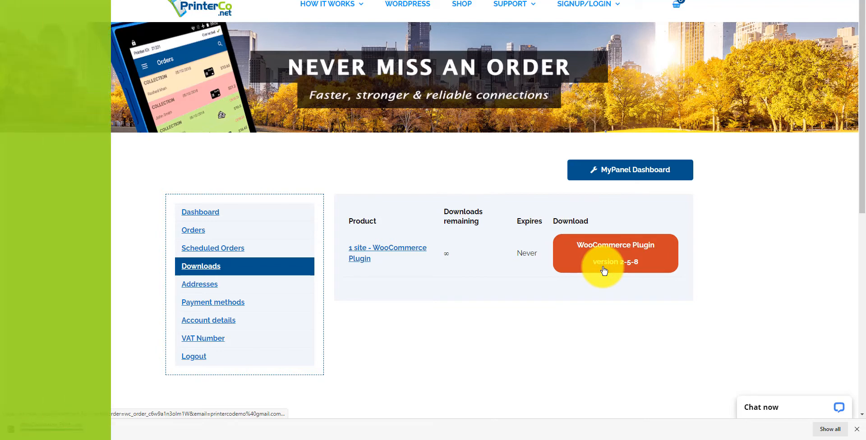
pyautogui.click(615, 253)
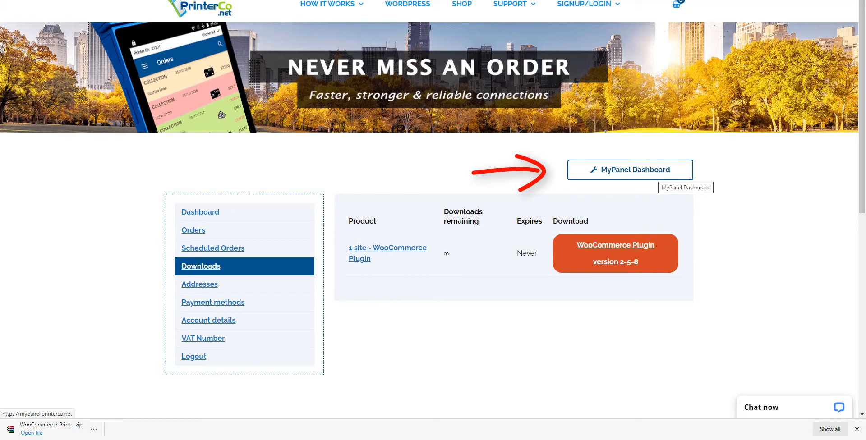
pyautogui.click(629, 170)
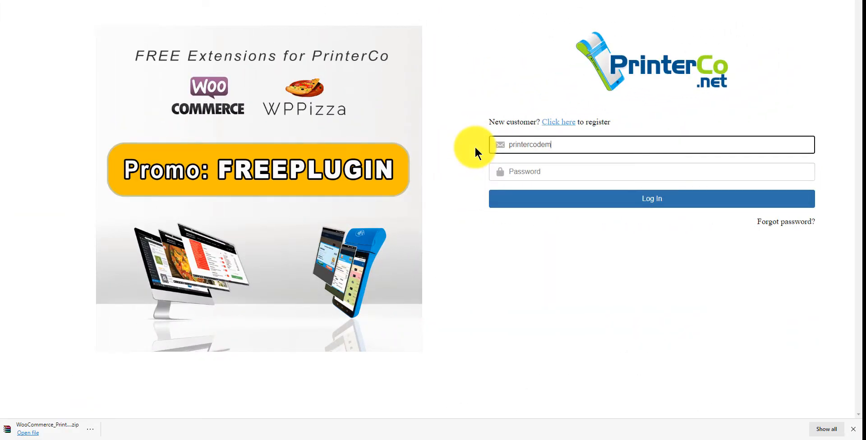
# Log in to MyPanel and start a new printer in Printer List with serial A080900B03000017.
pyautogui.click(652, 199)
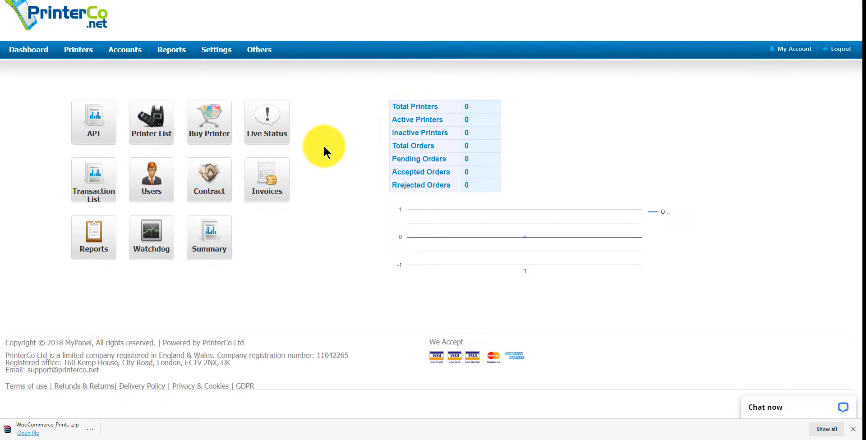
pyautogui.click(78, 48)
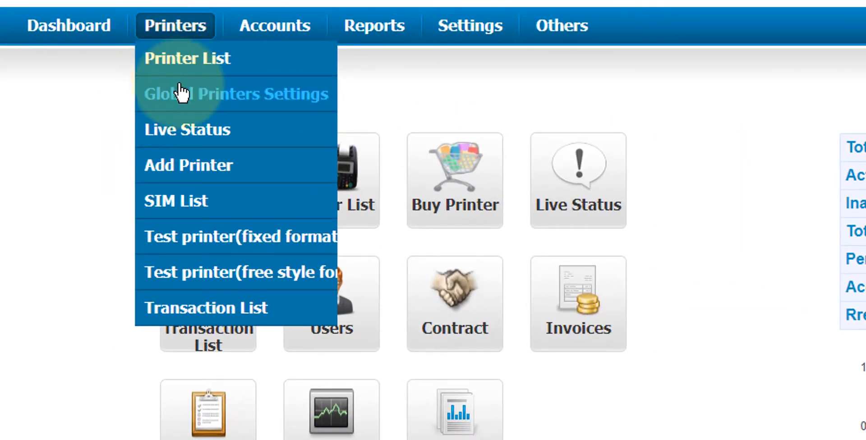
pyautogui.moveTo(215, 166)
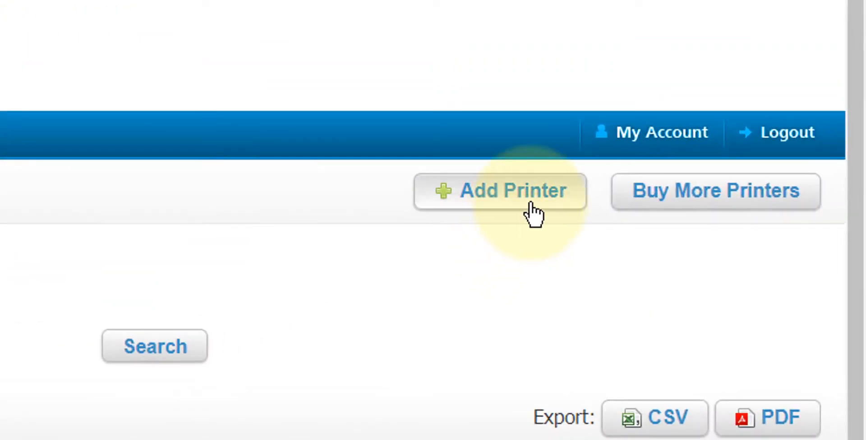
pyautogui.click(500, 191)
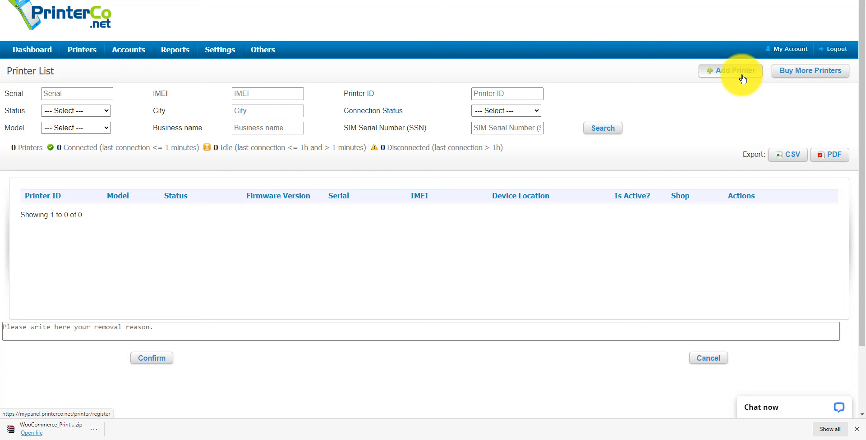
pyautogui.click(730, 70)
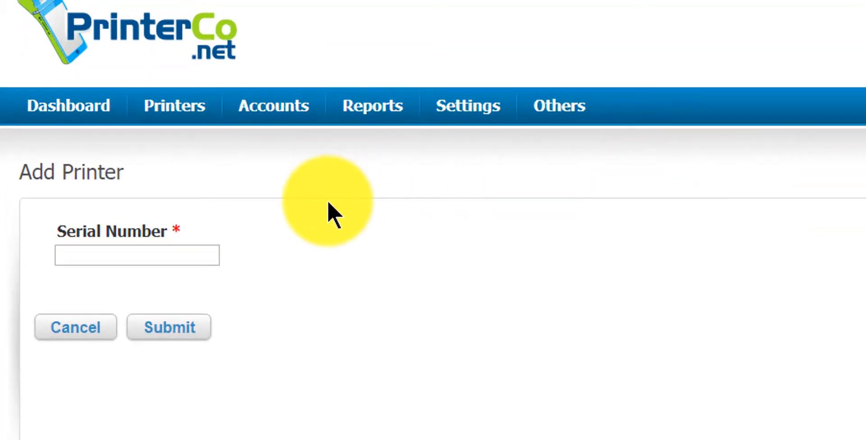
pyautogui.click(137, 255)
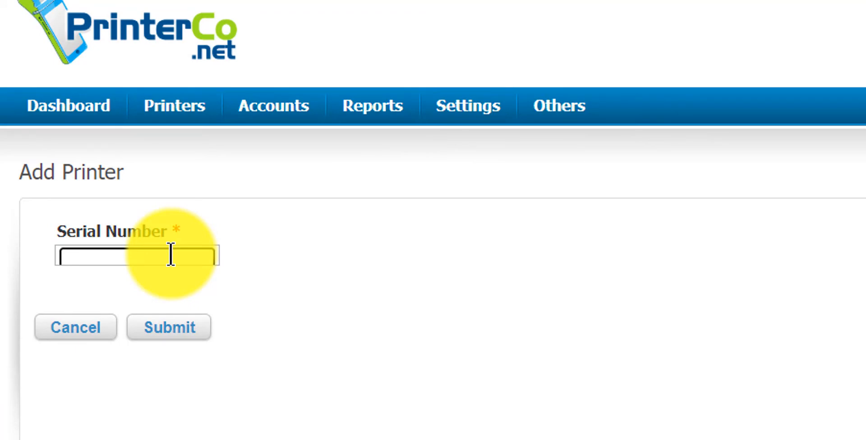
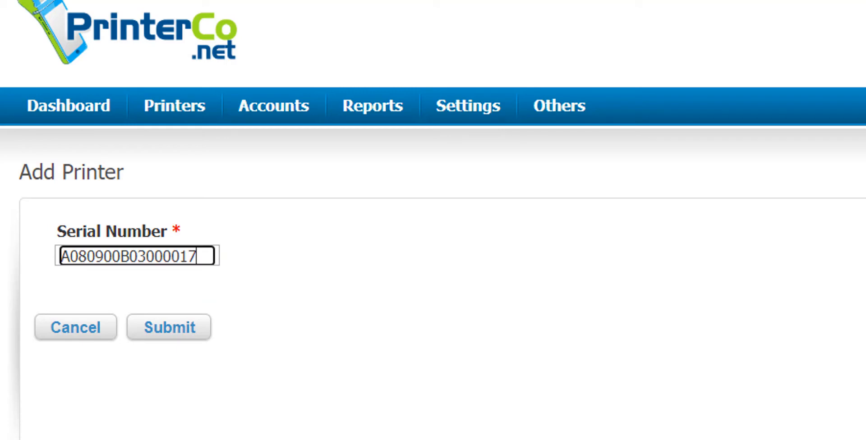
pyautogui.click(169, 327)
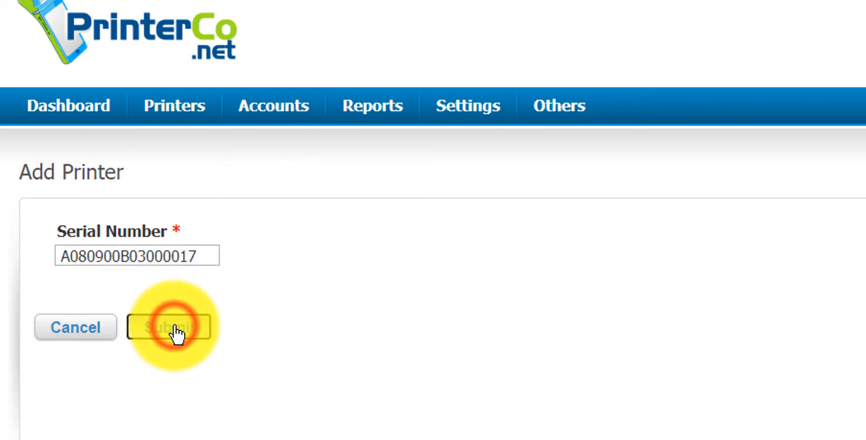
pyautogui.click(169, 327)
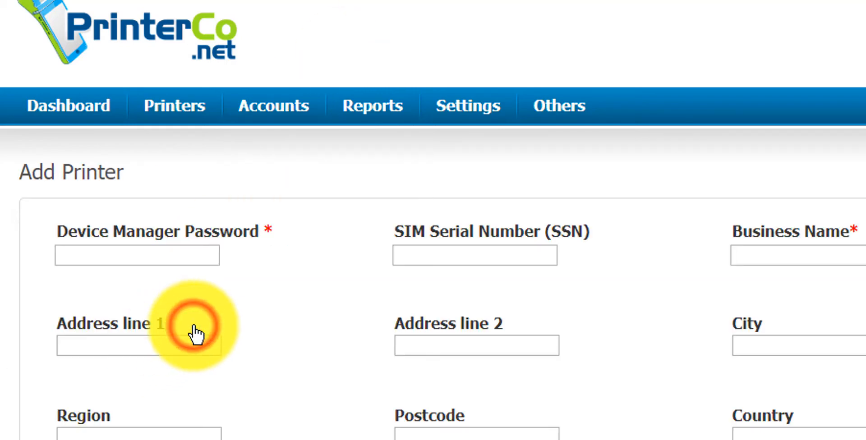
pyautogui.click(196, 331)
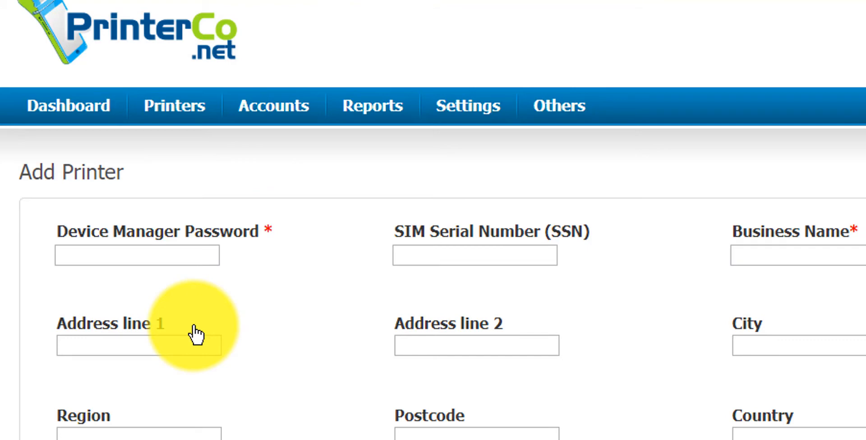
# Set manager password 0000, business name Demo, Activate Yes, submit and accept the subscription charge.
pyautogui.click(136, 255)
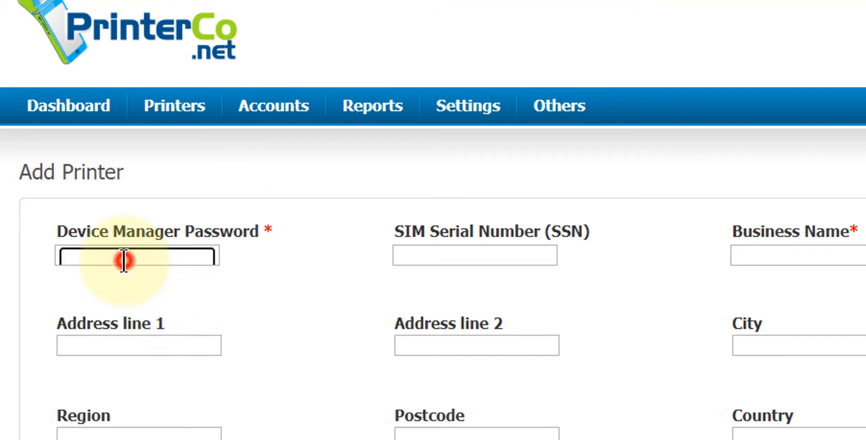
pyautogui.write('0000')
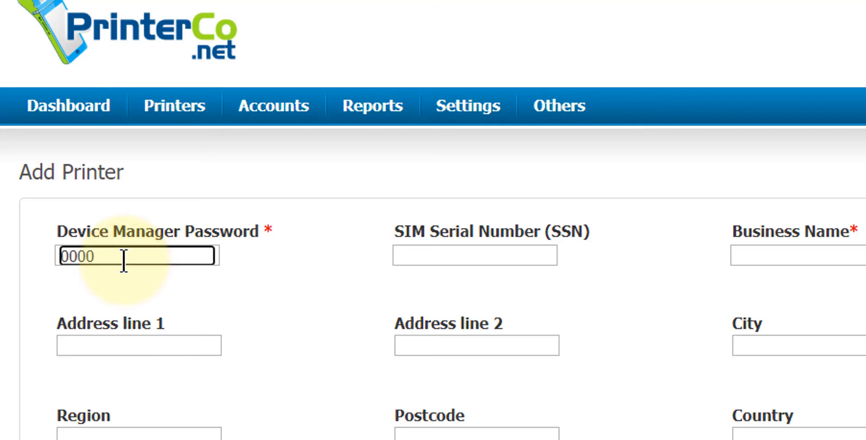
pyautogui.write('Demo')
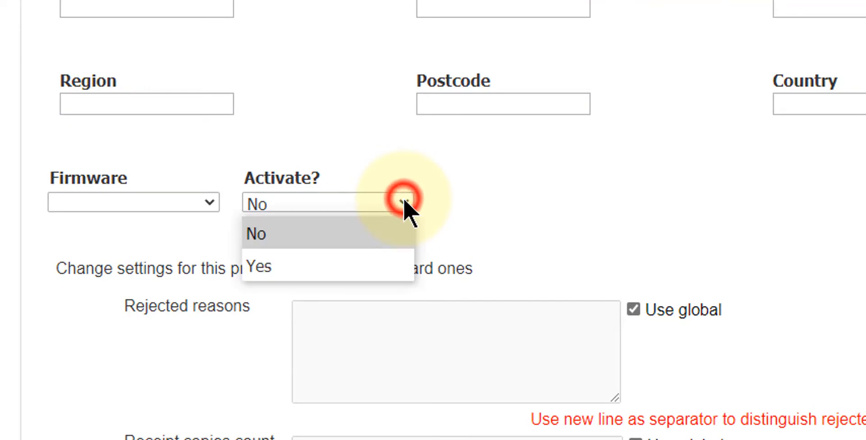
pyautogui.click(260, 266)
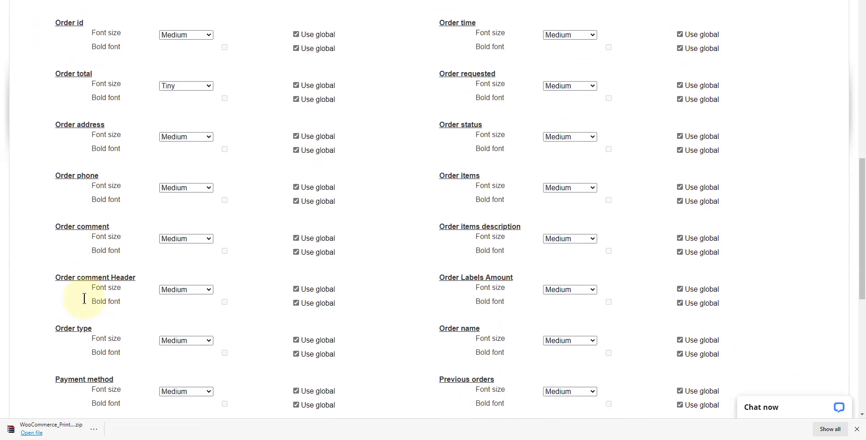
pyautogui.click(79, 271)
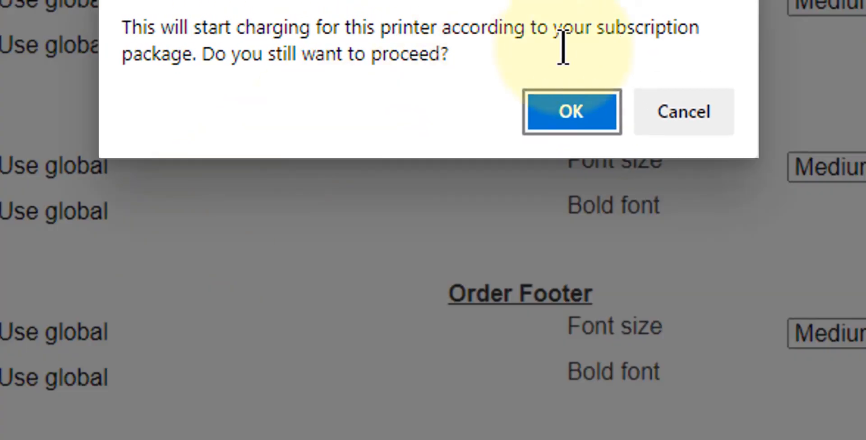
pyautogui.click(571, 112)
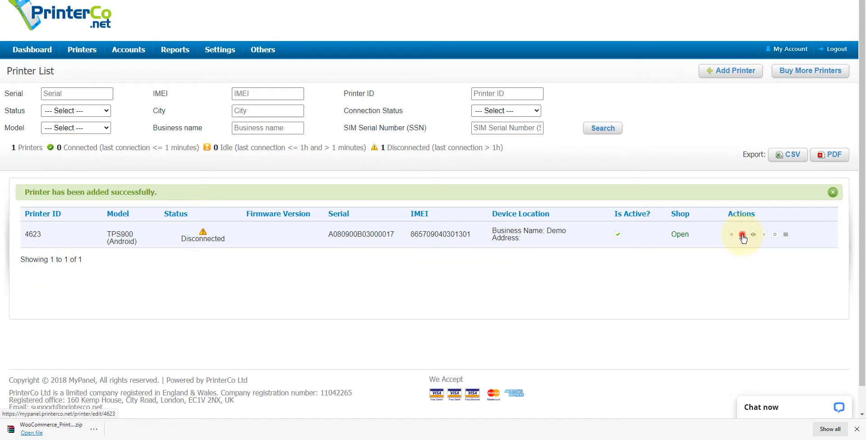
# Edit printer 4623, set Register License? to Yes and save the change.
pyautogui.click(743, 235)
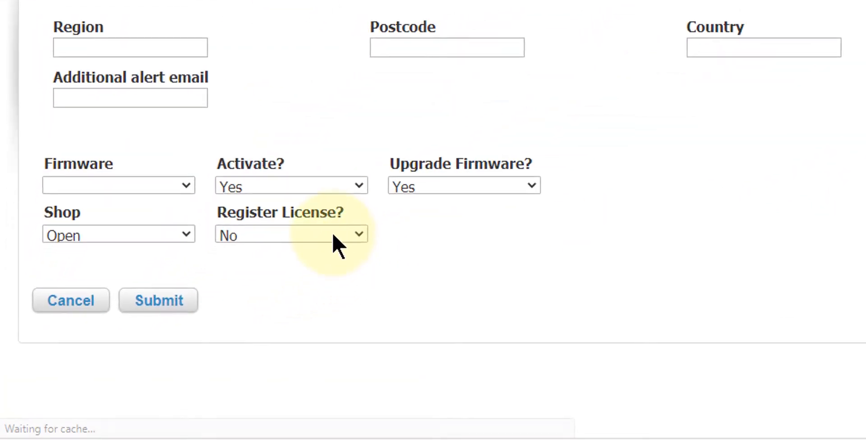
pyautogui.click(158, 301)
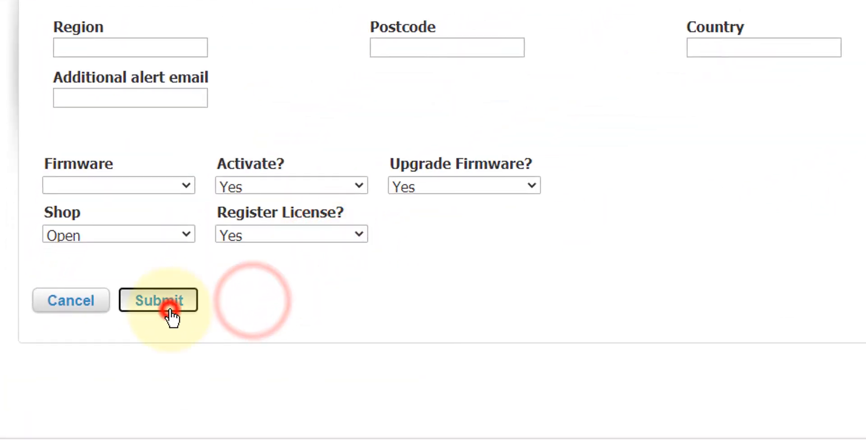
pyautogui.click(158, 300)
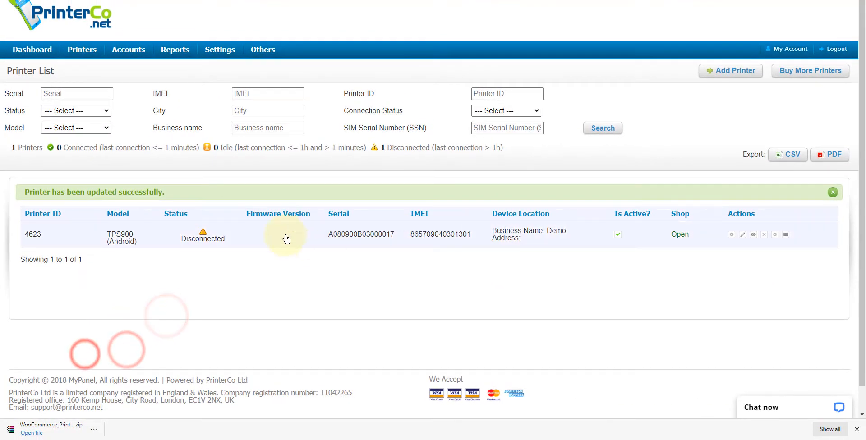
pyautogui.click(742, 235)
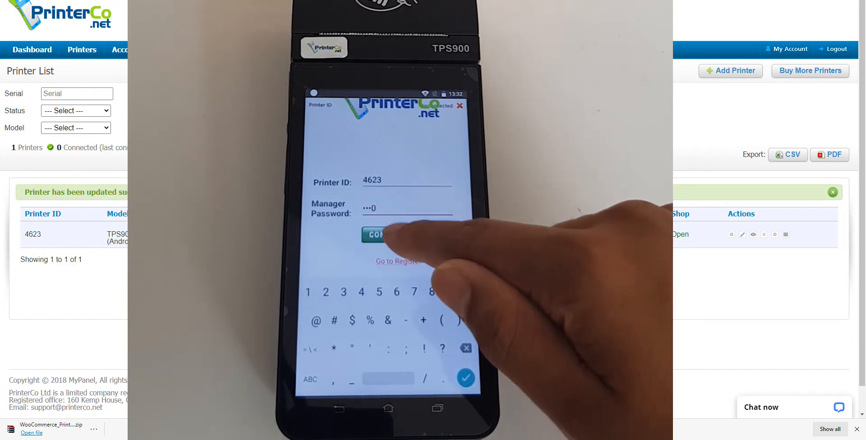
# Connect the TPS900 device to MyPanel as printer 4623 with its manager password.
pyautogui.click(378, 234)
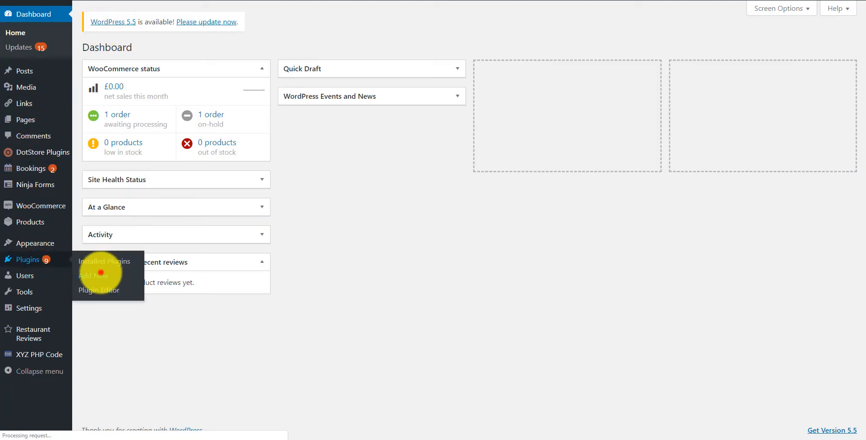
# Upload the PrinterCo plugin zip and reach WooCommerce Settings' Integration section, with the install tutorial for reference.
pyautogui.click(94, 276)
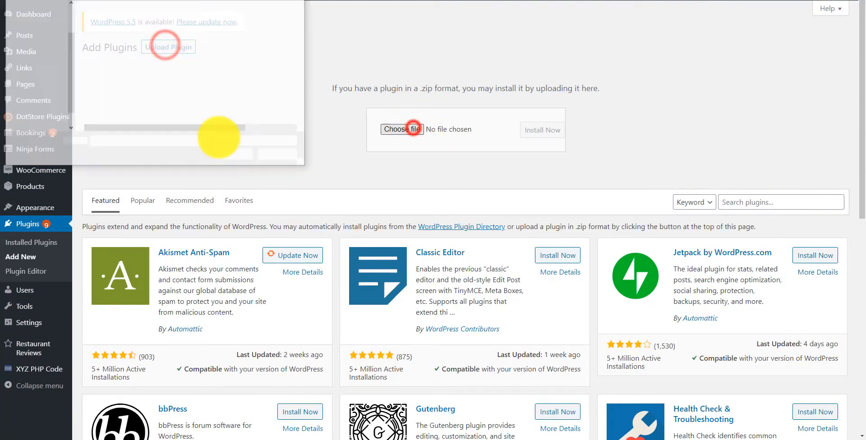
pyautogui.click(543, 130)
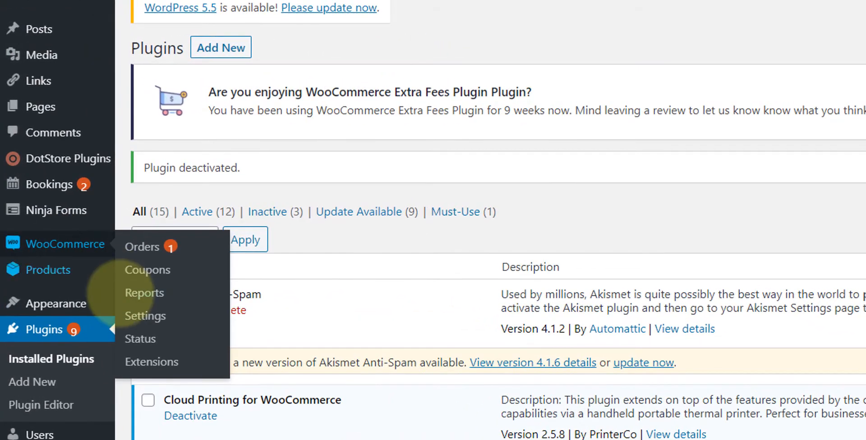
pyautogui.click(144, 316)
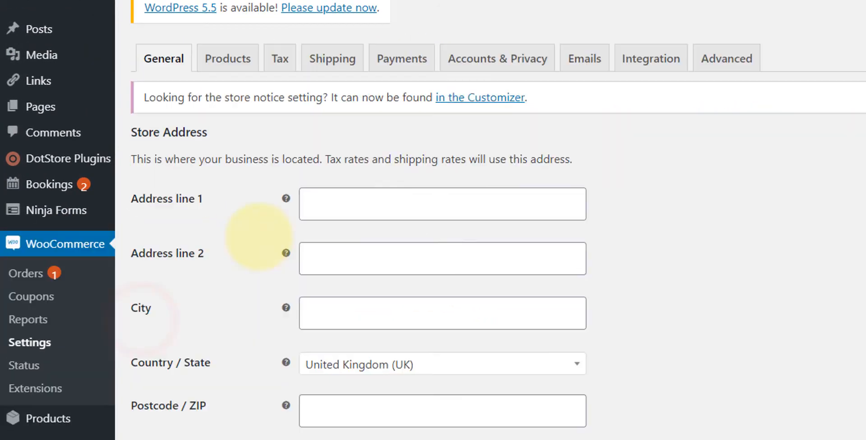
pyautogui.click(651, 58)
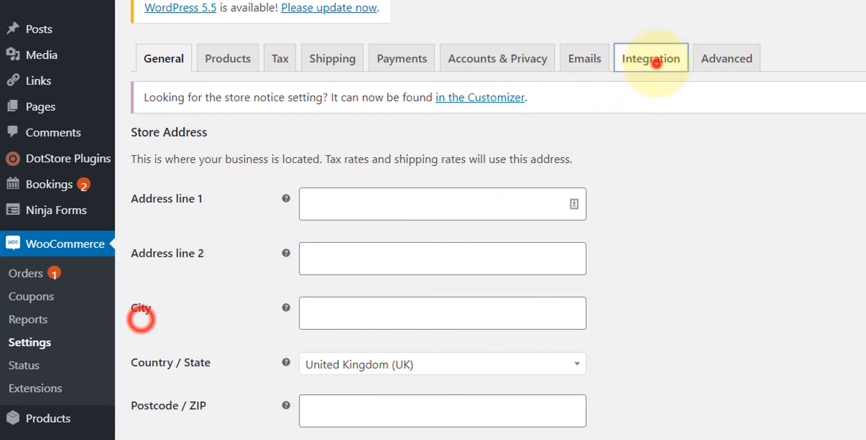
pyautogui.click(651, 57)
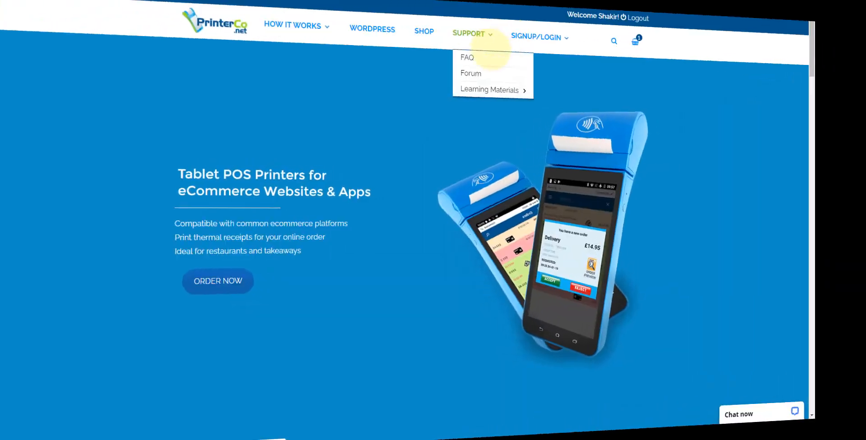
pyautogui.click(489, 90)
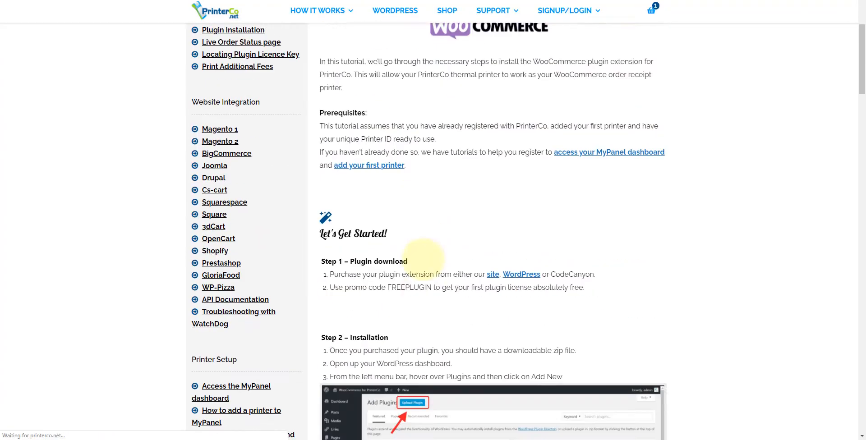
pyautogui.scroll(-3)
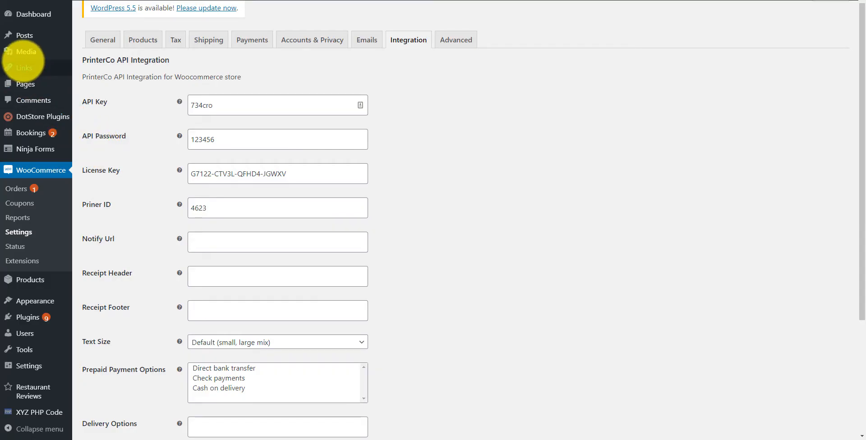
pyautogui.rightClick(94, 101)
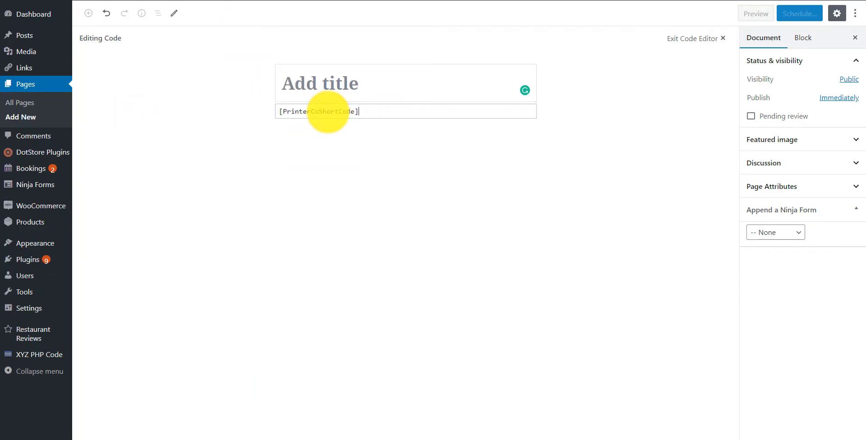
pyautogui.click(799, 13)
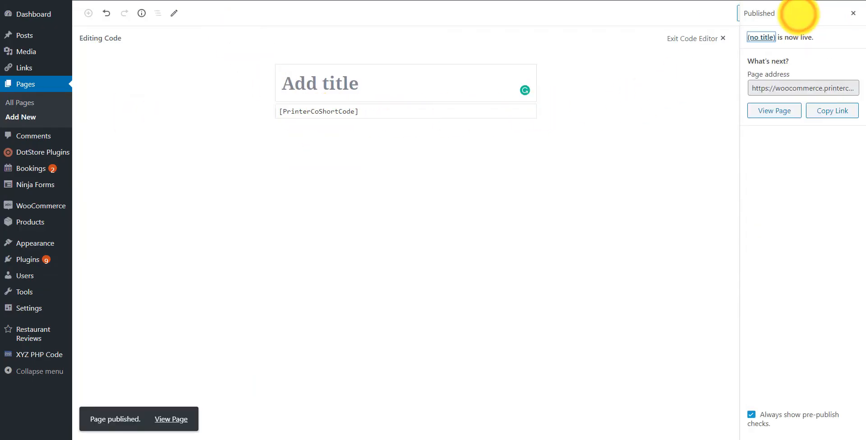
pyautogui.click(833, 110)
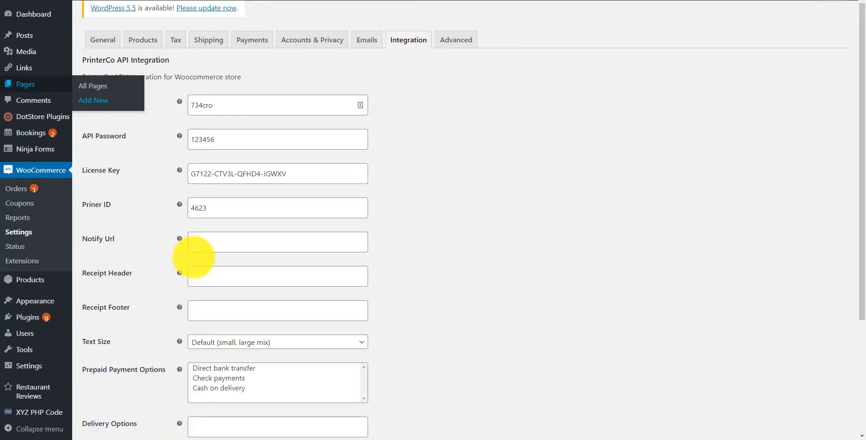
pyautogui.write('https://woocommerce.printerco.net/275-2/')
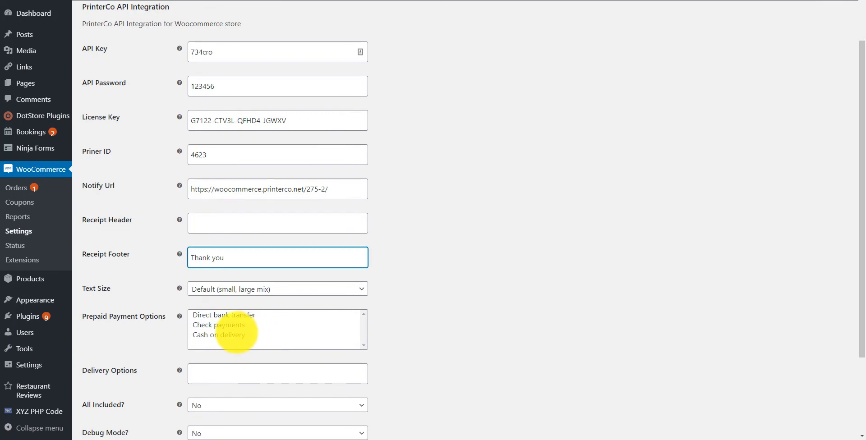
# Mark Check payments as prepaid, enter 'Delivery' as the delivery option and save the integration settings.
pyautogui.click(218, 324)
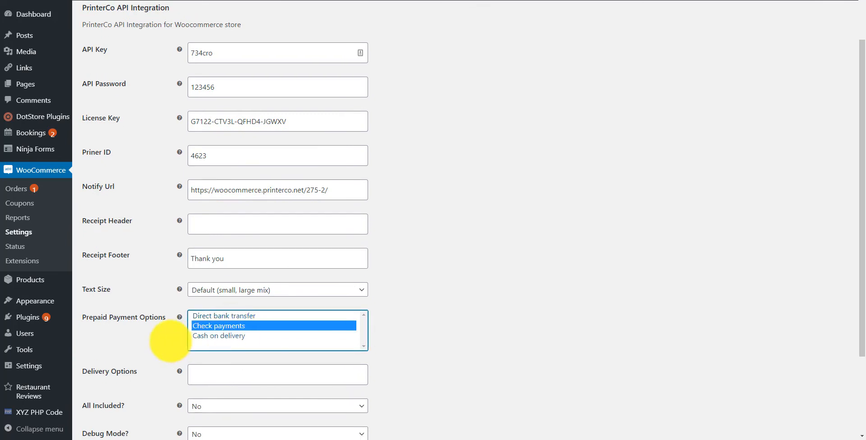
pyautogui.click(277, 325)
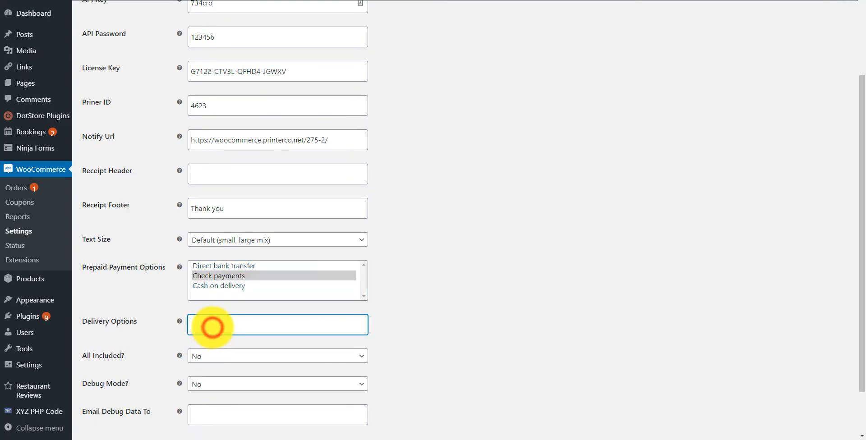
pyautogui.write('Delivery')
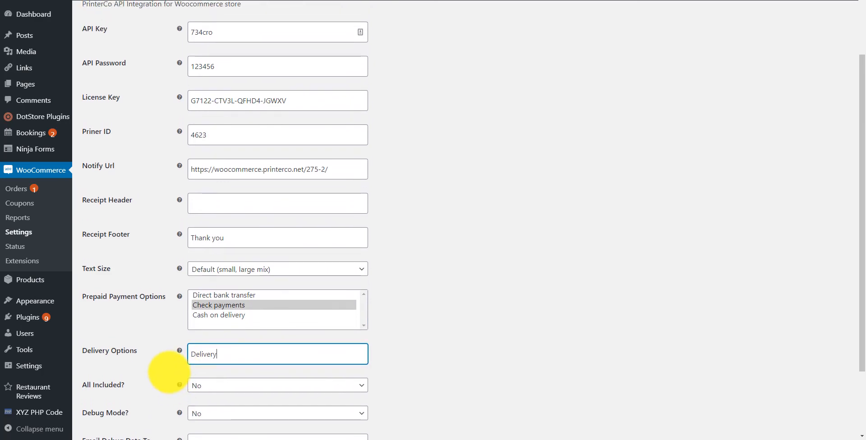
pyautogui.scroll(-3)
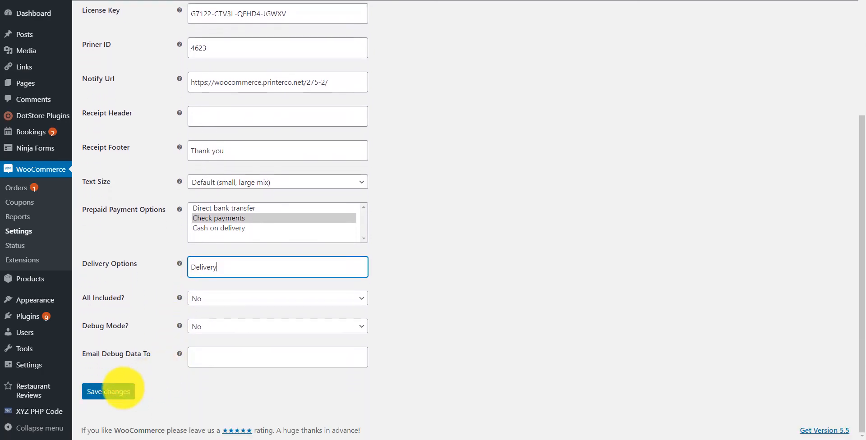
pyautogui.click(108, 391)
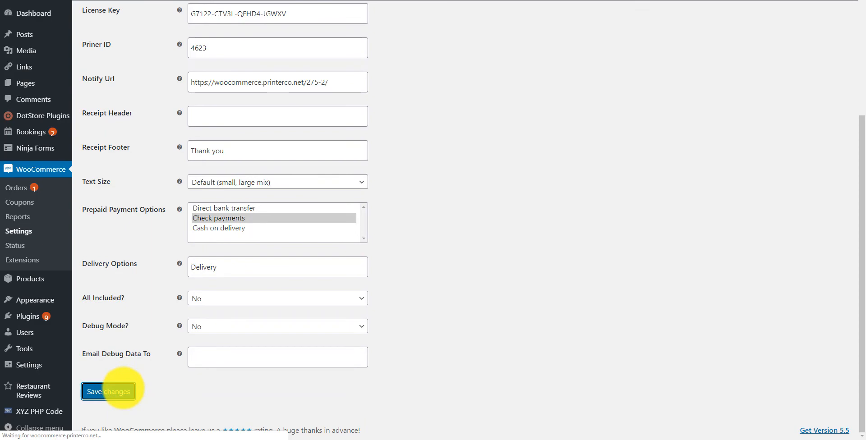
pyautogui.click(329, 382)
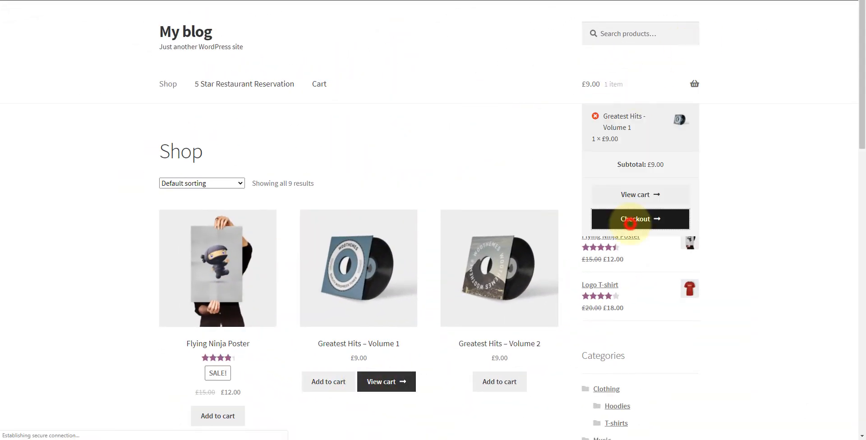
# Check out the Greatest Hits – Volume 1 basket choosing Cash on delivery.
pyautogui.click(640, 218)
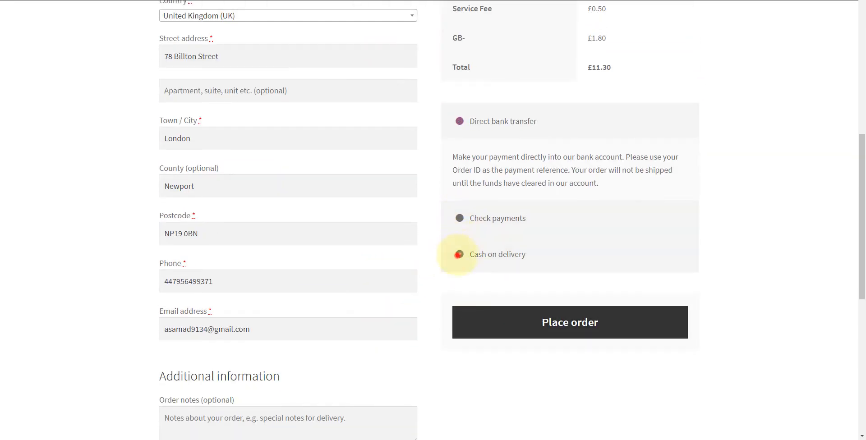
pyautogui.click(570, 322)
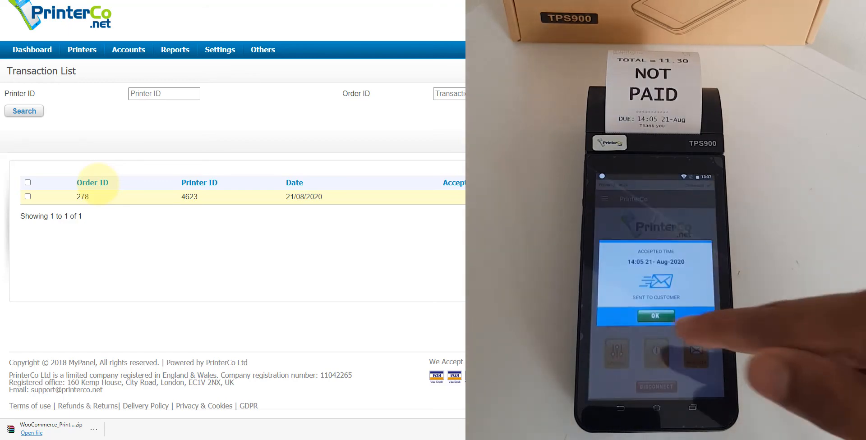
# View order 278 for printer 4623 in MyPanel's Transaction List once the TPS900 accepts it.
pyautogui.click(656, 316)
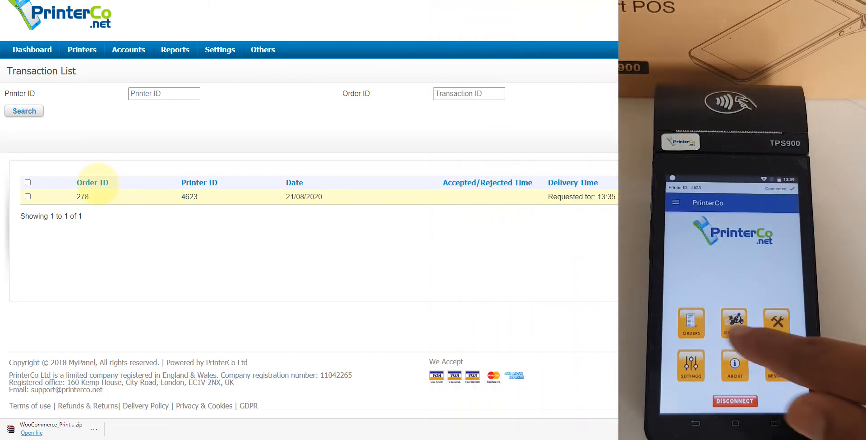
pyautogui.click(690, 323)
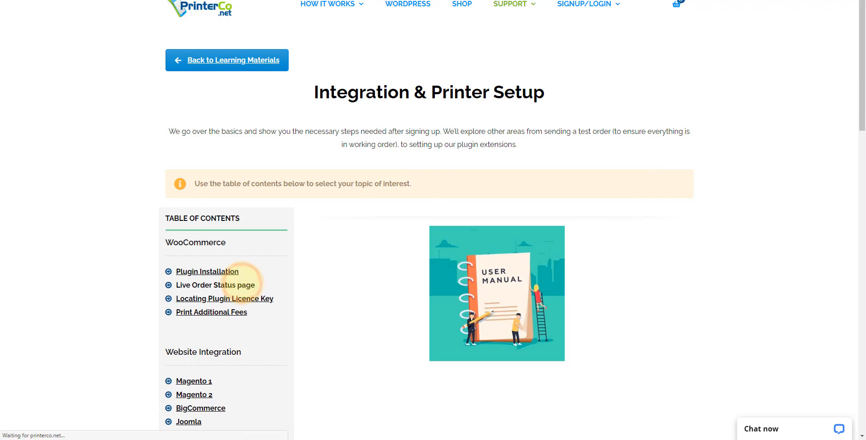
# Read through the Live Order Status page tutorial from the table of contents.
pyautogui.click(215, 284)
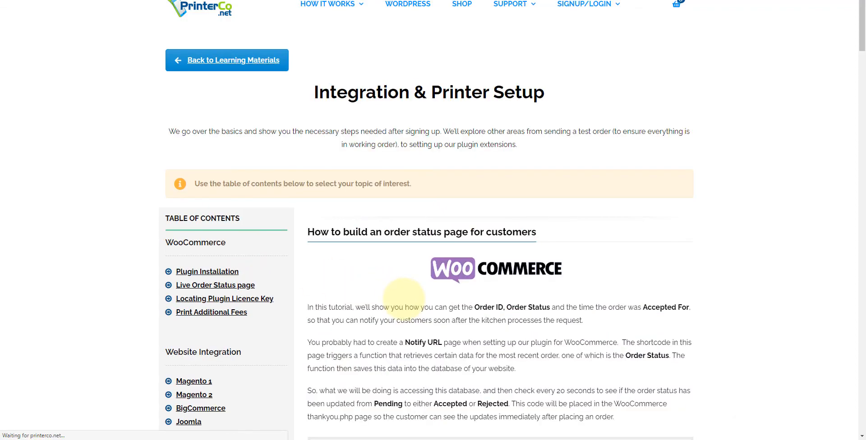
pyautogui.scroll(-3)
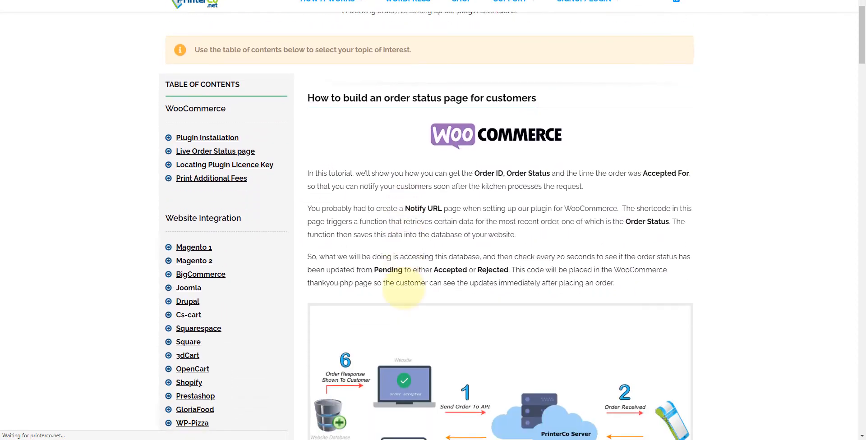
pyautogui.scroll(-3)
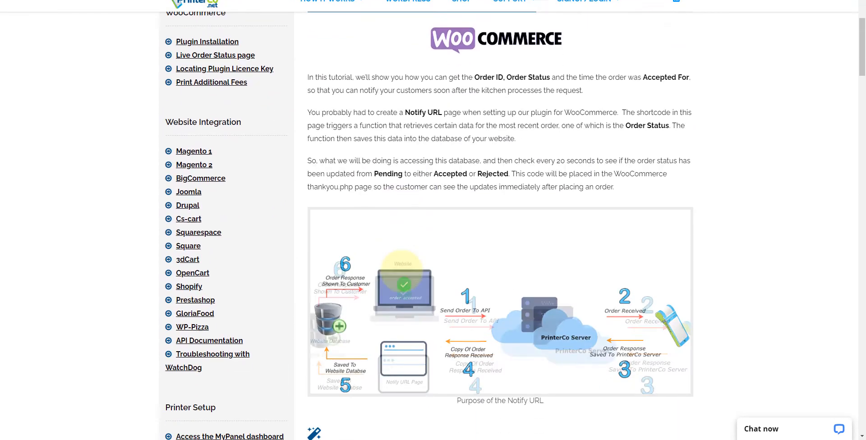
pyautogui.scroll(-3)
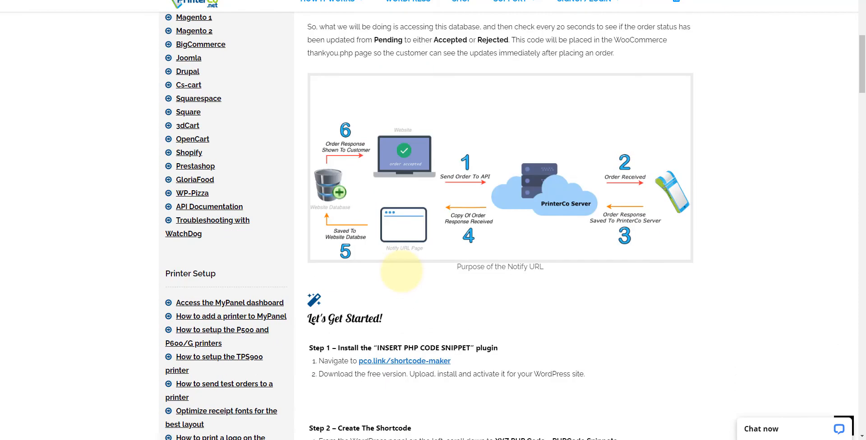
pyautogui.scroll(3)
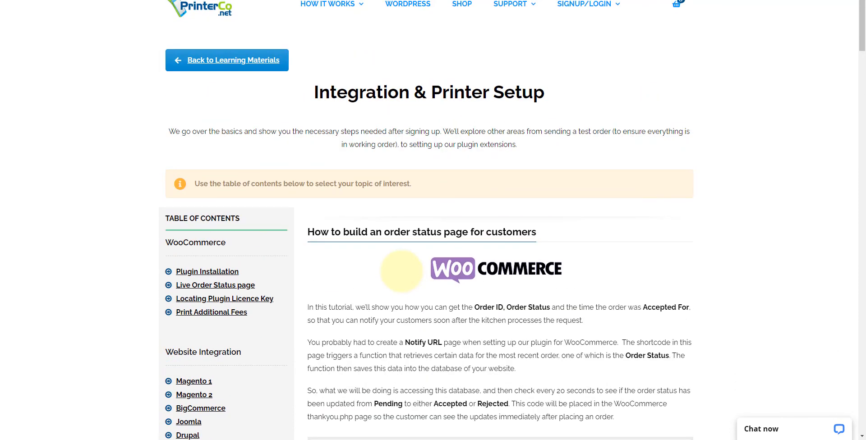